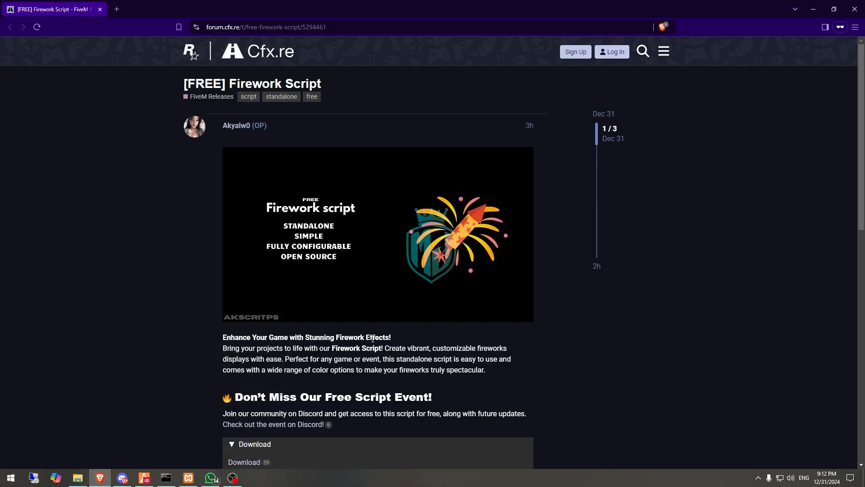
mouse_move(244, 453)
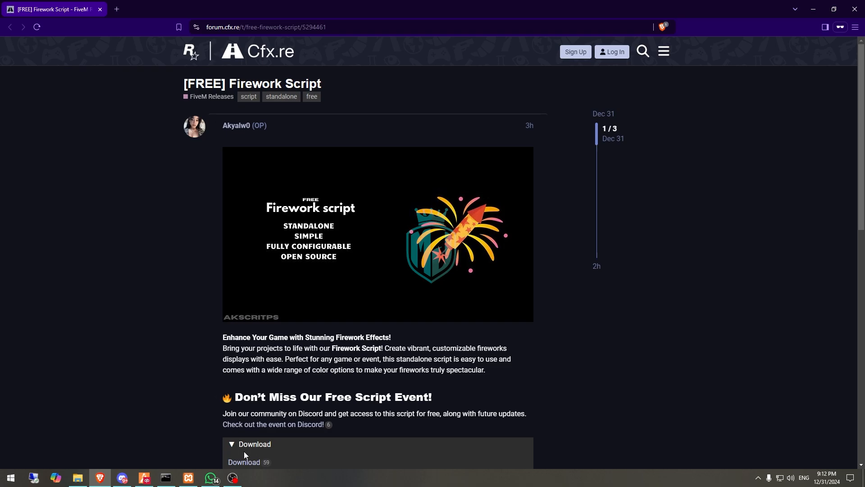
Step: Follow the Firework Script post's Download link to the ak_fireworks GitHub repository
click(243, 461)
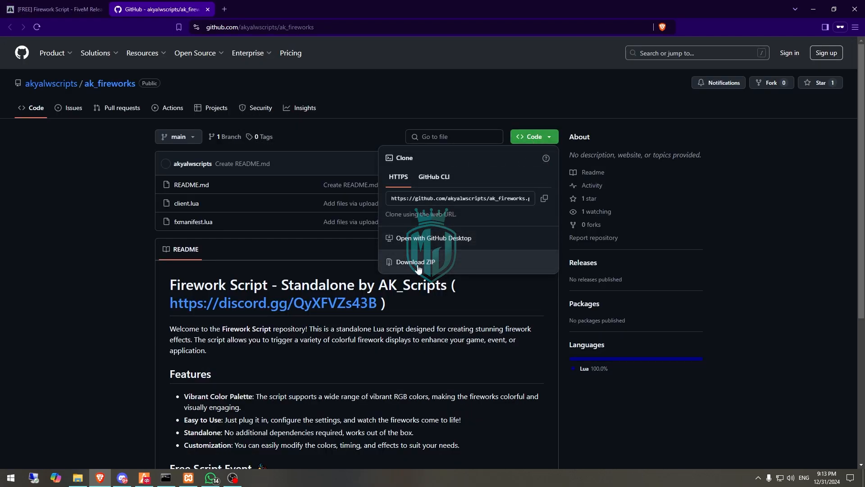
Step: Download the ak_fireworks repository as a ZIP from the Code dropdown
click(416, 261)
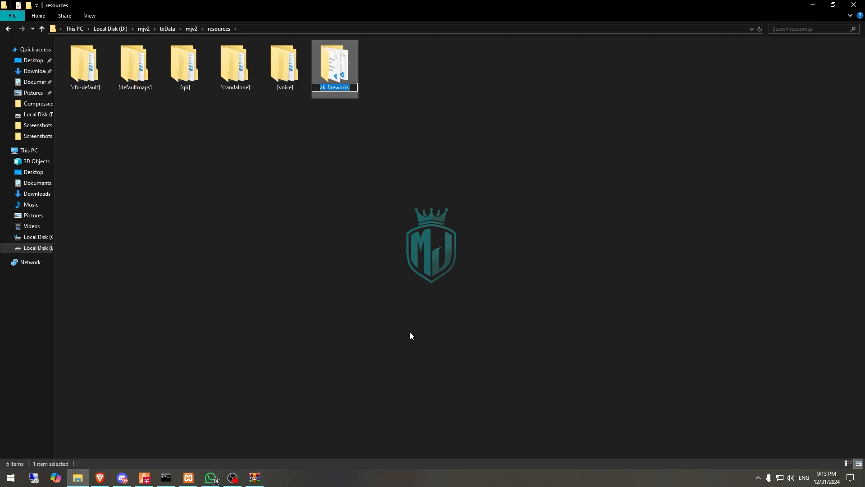
Step: Open the ak_fireworks folder in resources and select client.lua
double_click(334, 60)
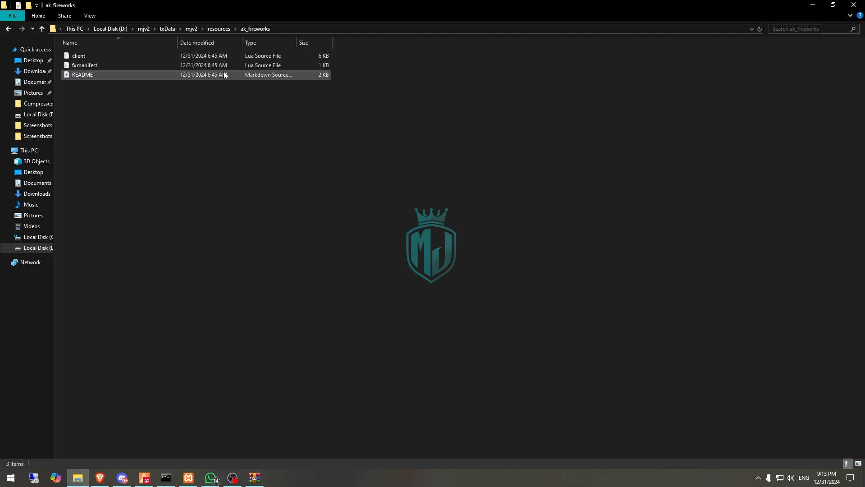
click(78, 55)
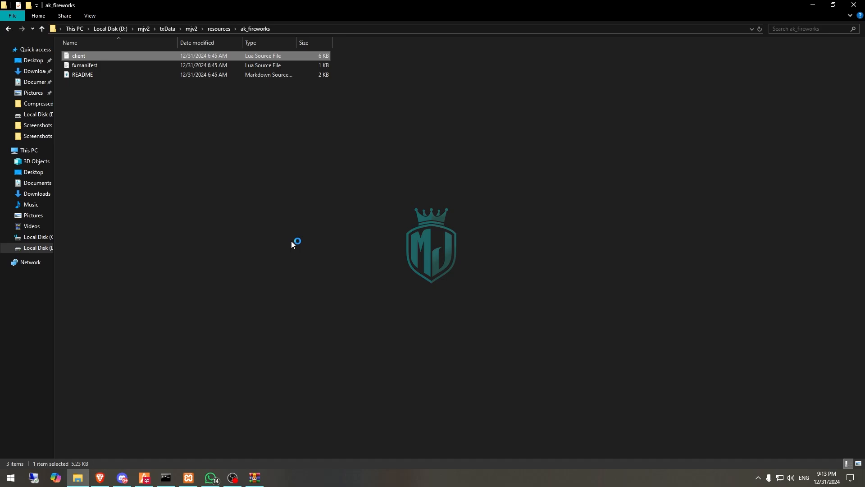
Step: Open client.lua in VS Code and scroll through the firework1, firework2 and firework3 commands
double_click(78, 55)
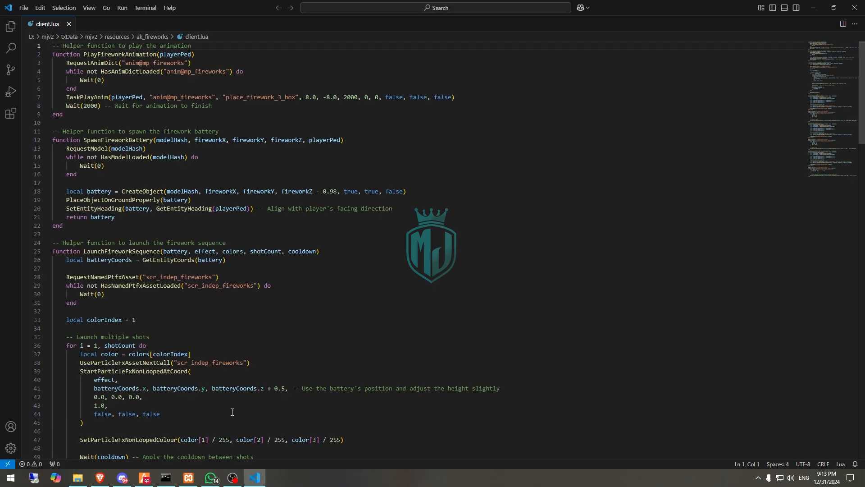
scroll(down, 3)
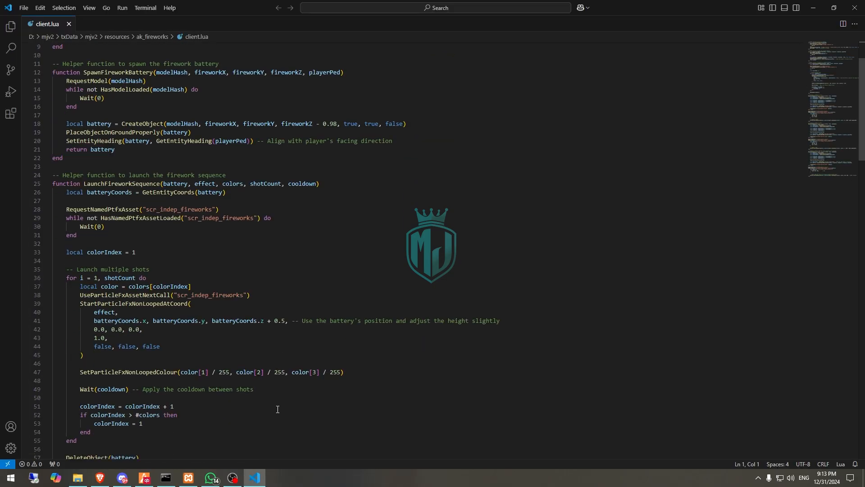
scroll(down, 3)
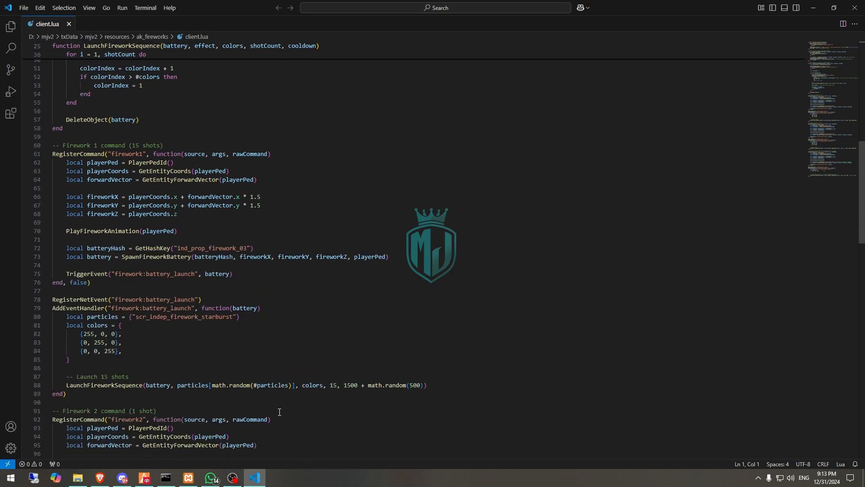
scroll(down, 3)
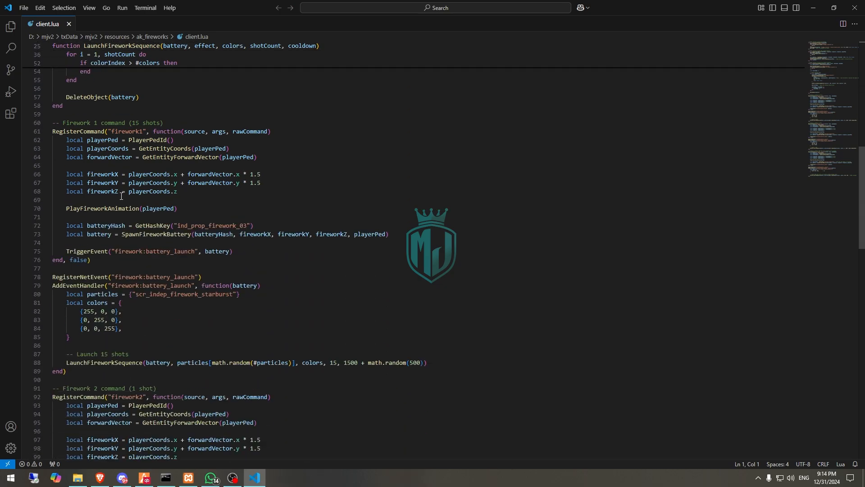
mouse_move(96, 126)
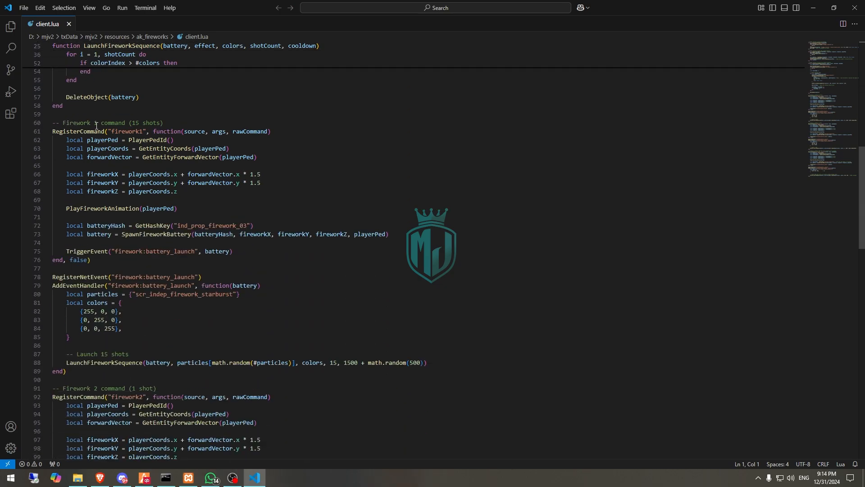
scroll(down, 3)
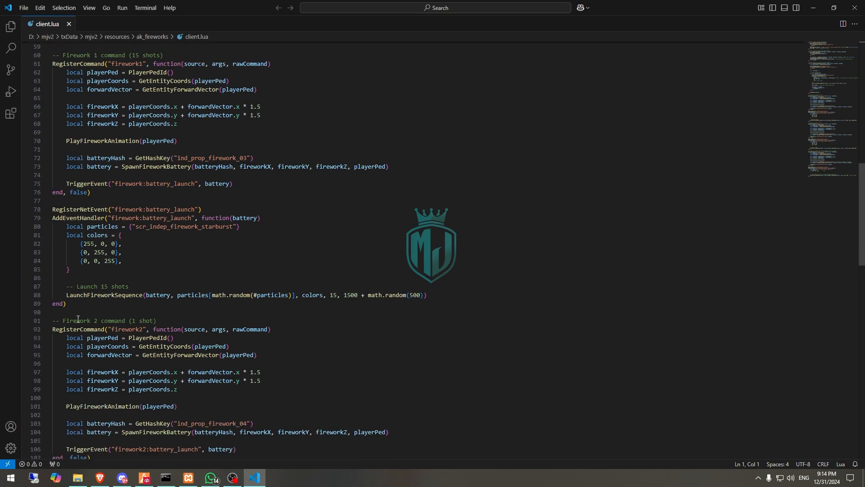
scroll(down, 3)
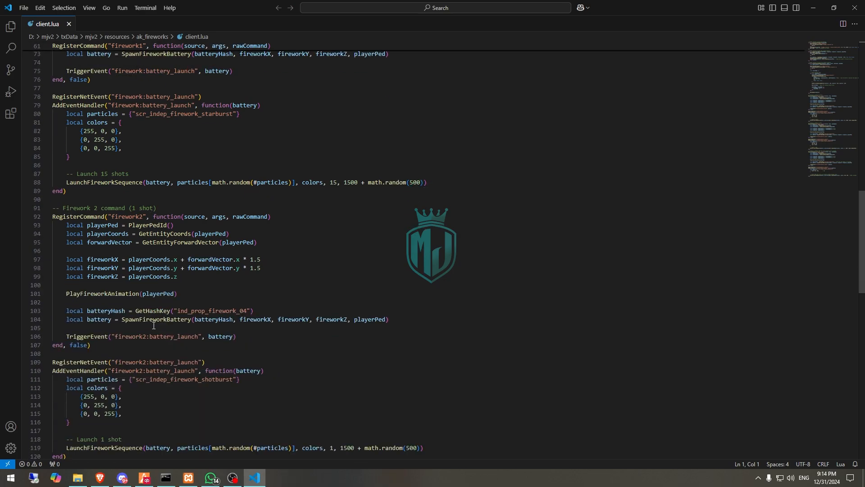
scroll(down, 3)
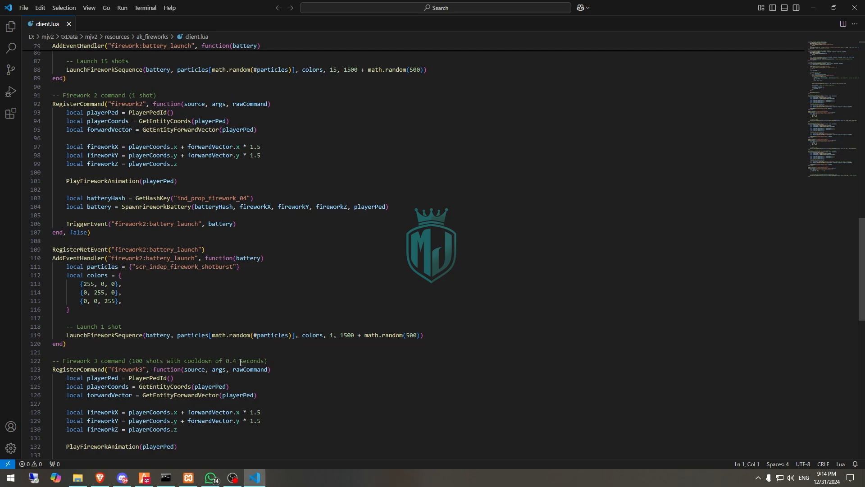
scroll(down, 3)
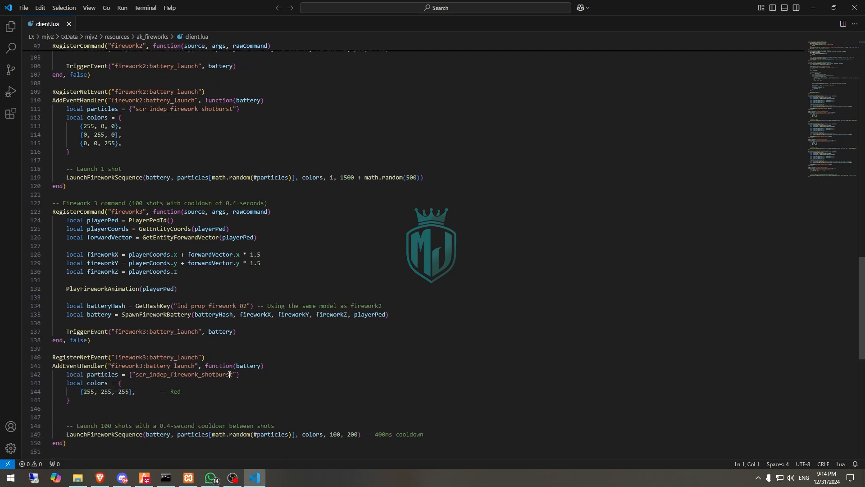
scroll(up, 3)
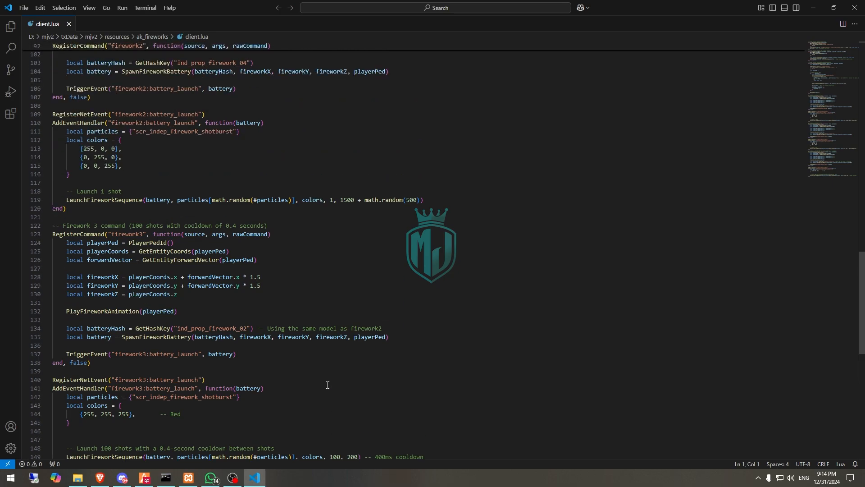
scroll(up, 3)
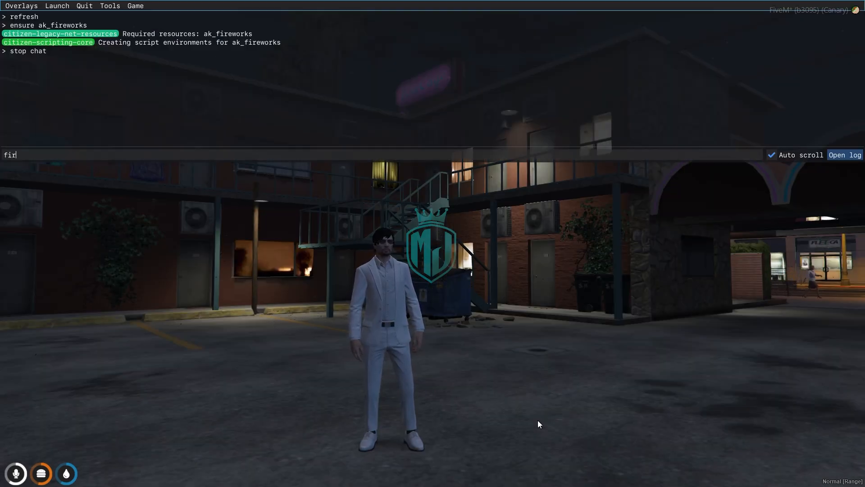
Step: Continue typing the firework command, reaching "firewor" in the FiveM console
text(ewor)
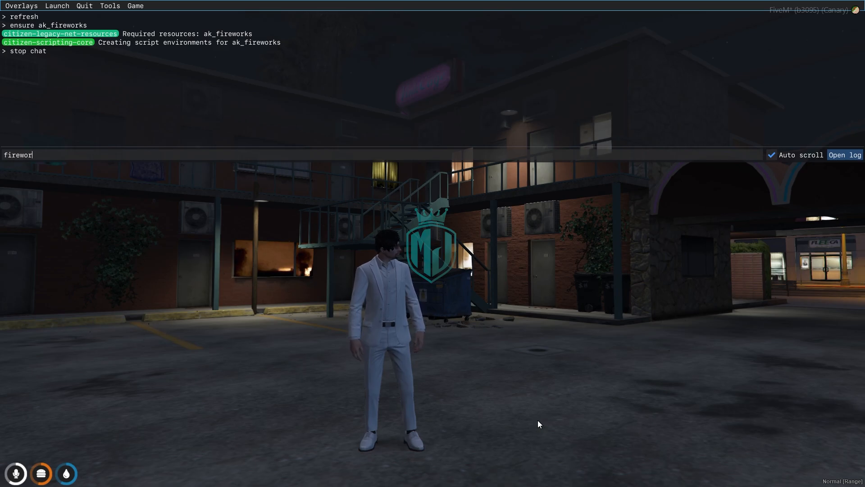